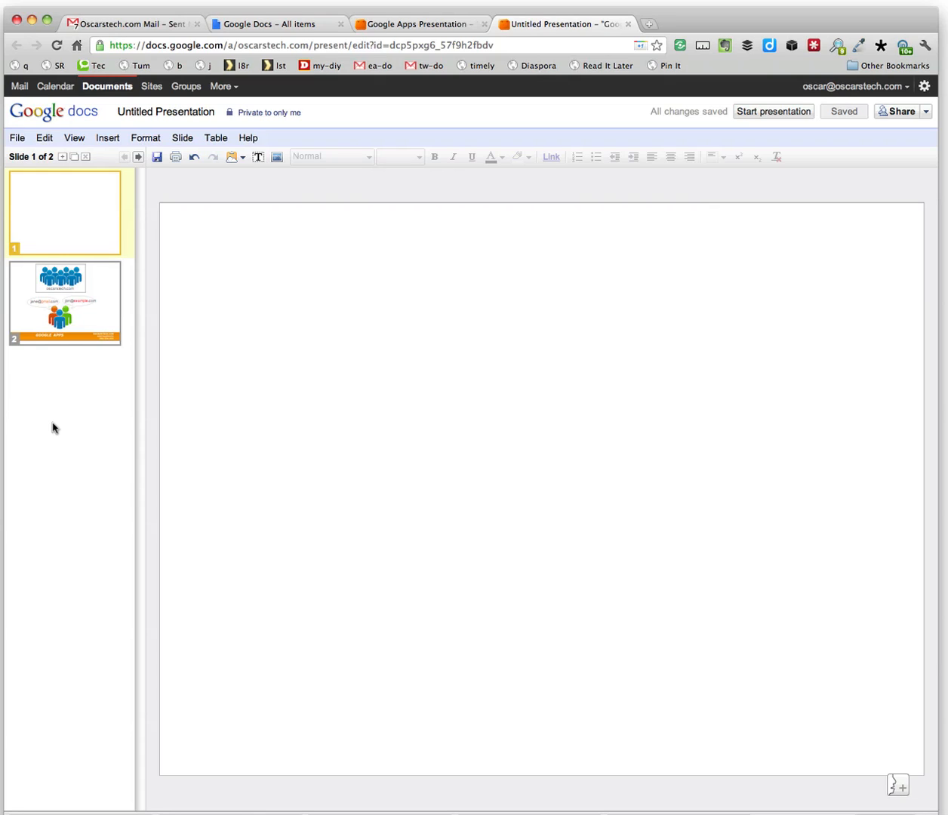
mouse_move(64, 389)
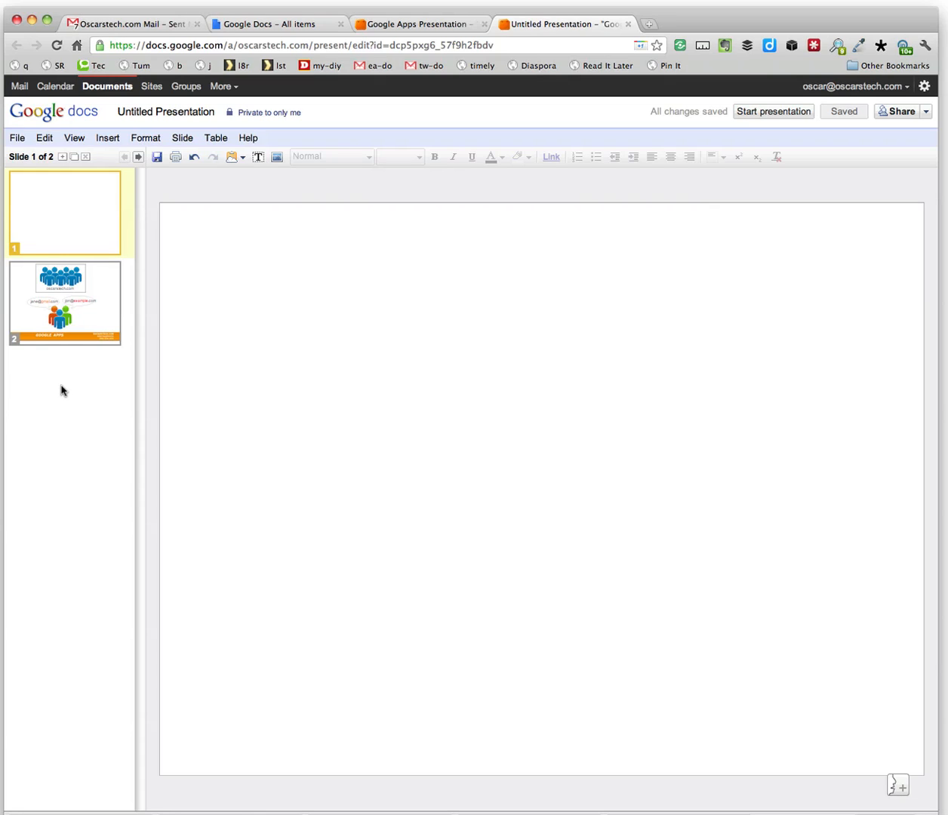
Show slide 2 with the oscarstech.com graphic and Google Apps banner in the editor
click(64, 302)
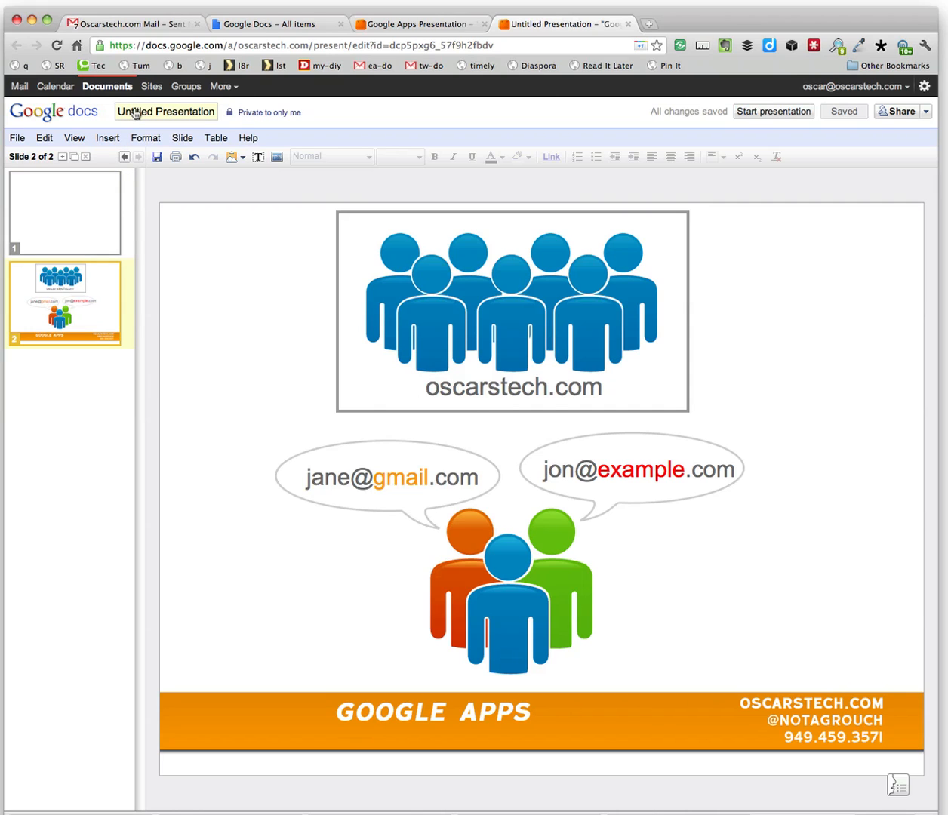
Copy slide 14, the people-graphics slide, from the Google Apps Presentation deck
click(417, 24)
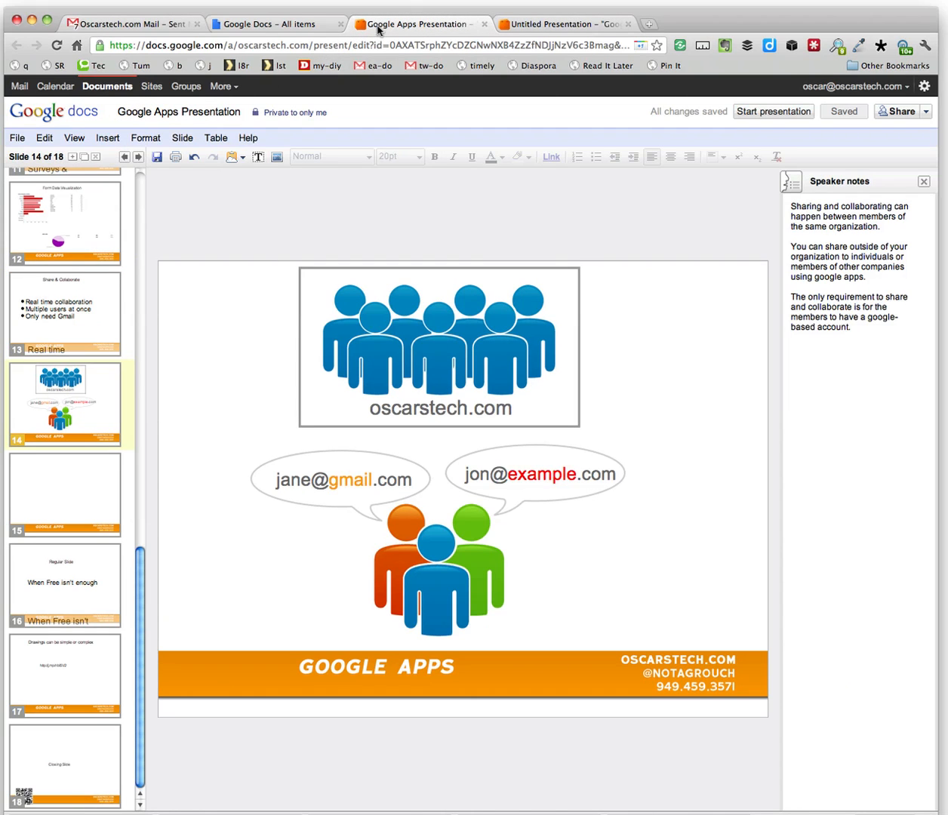
mouse_move(159, 247)
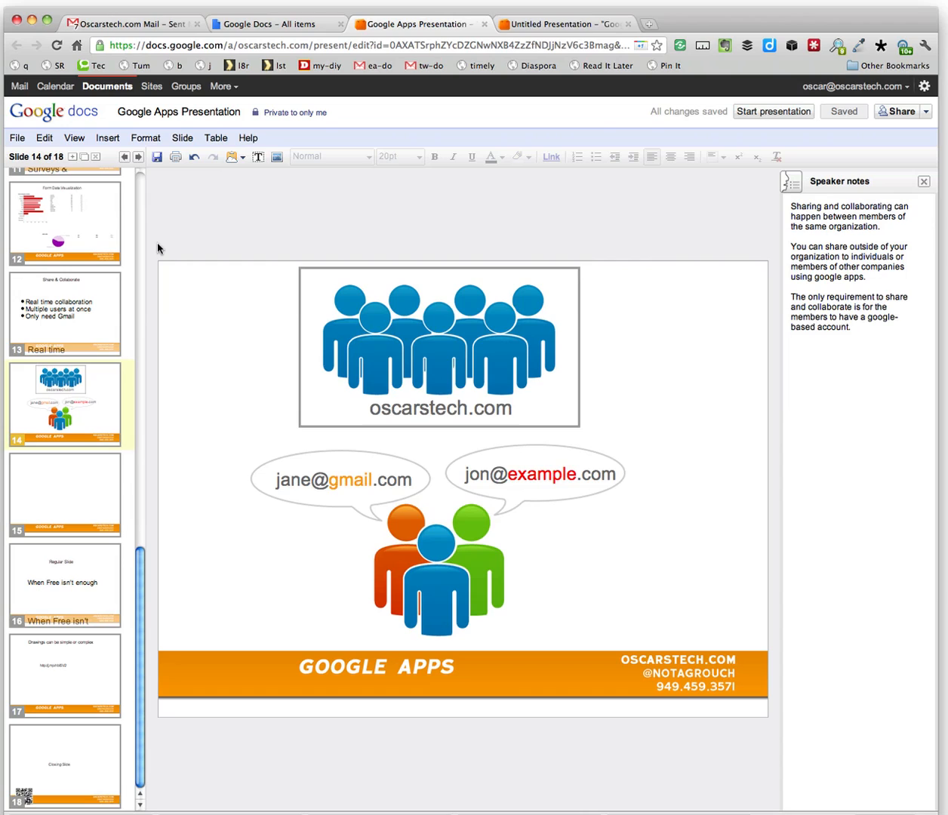
mouse_move(56, 111)
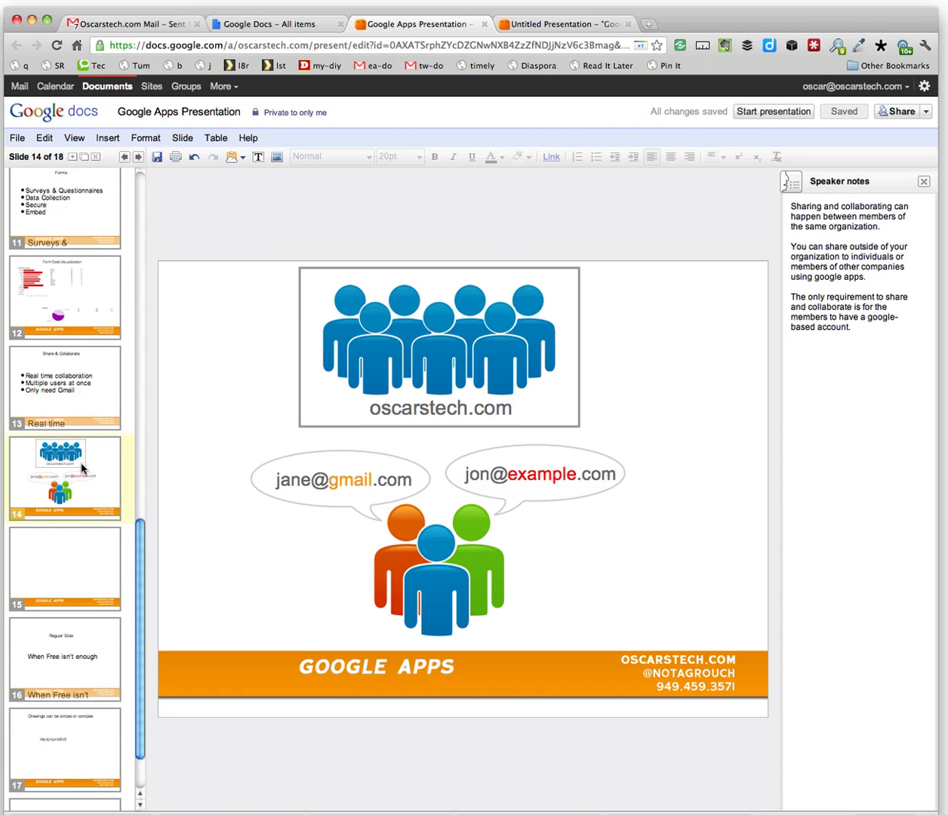
scroll(down, 3)
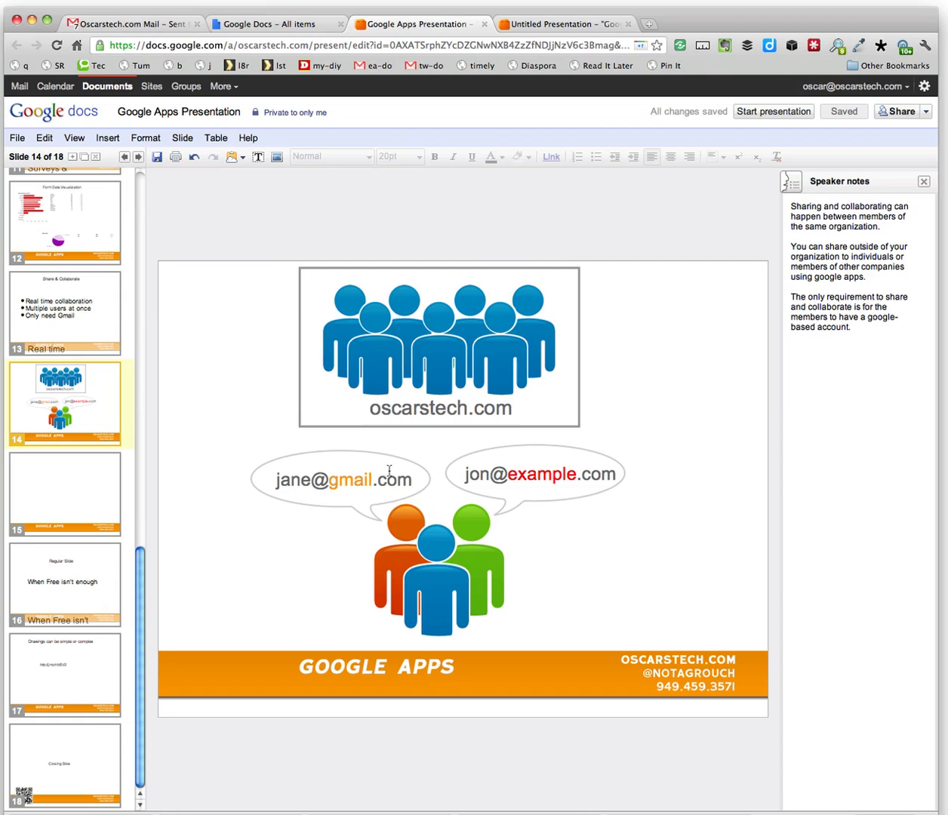
mouse_move(357, 454)
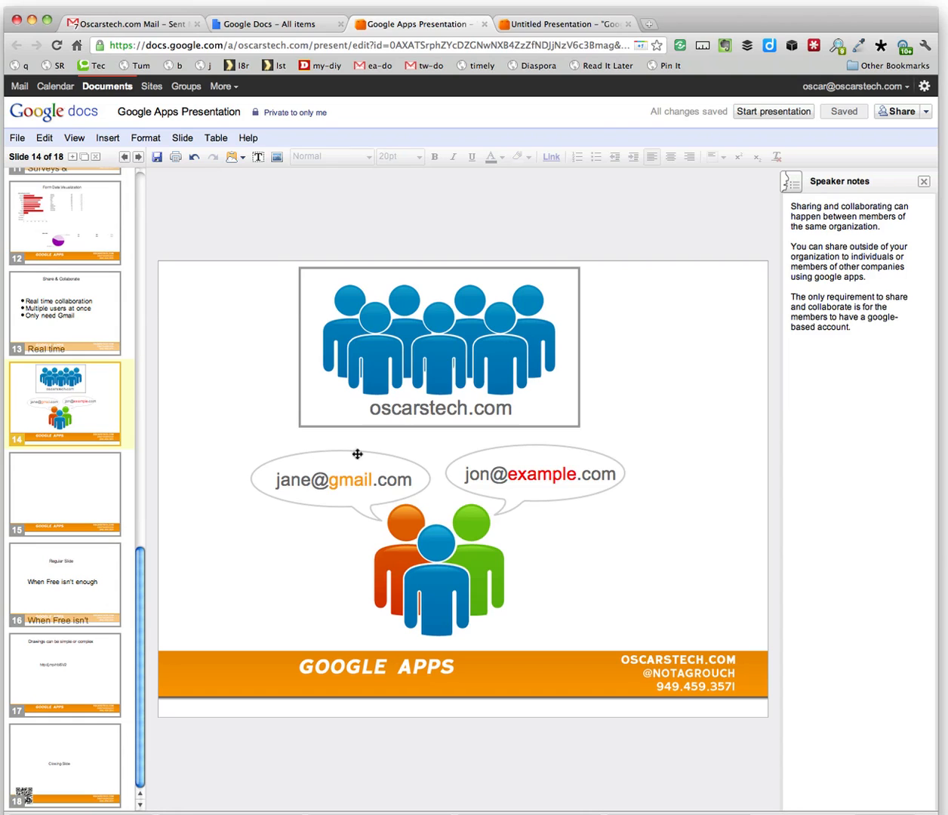
mouse_move(431, 385)
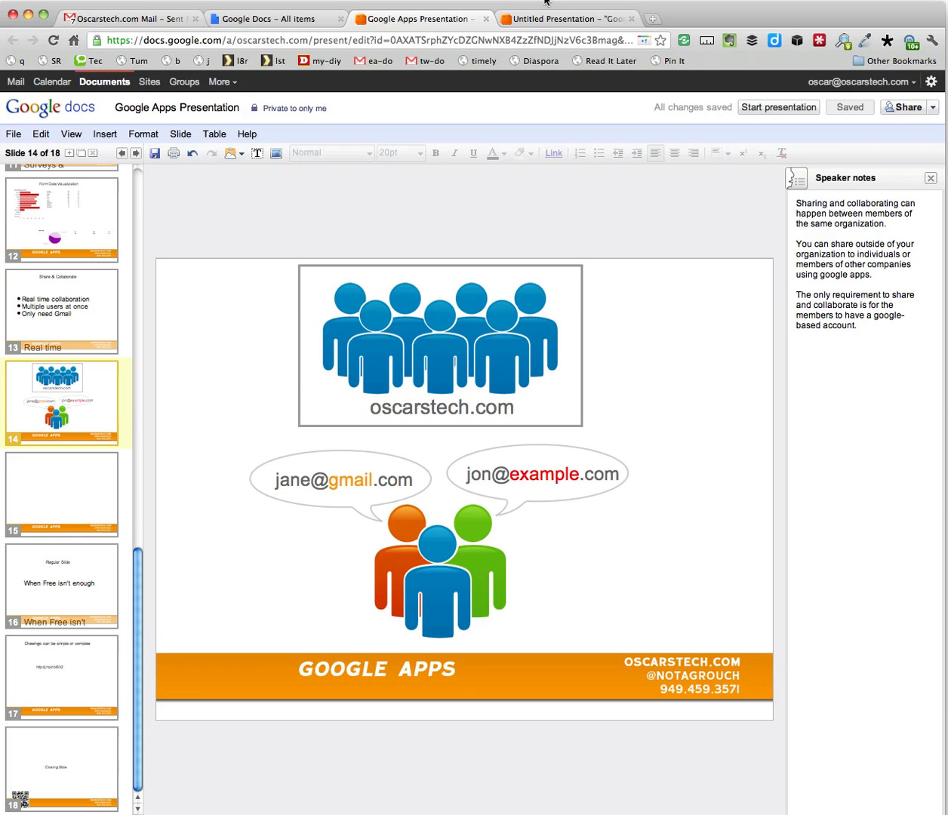
click(565, 18)
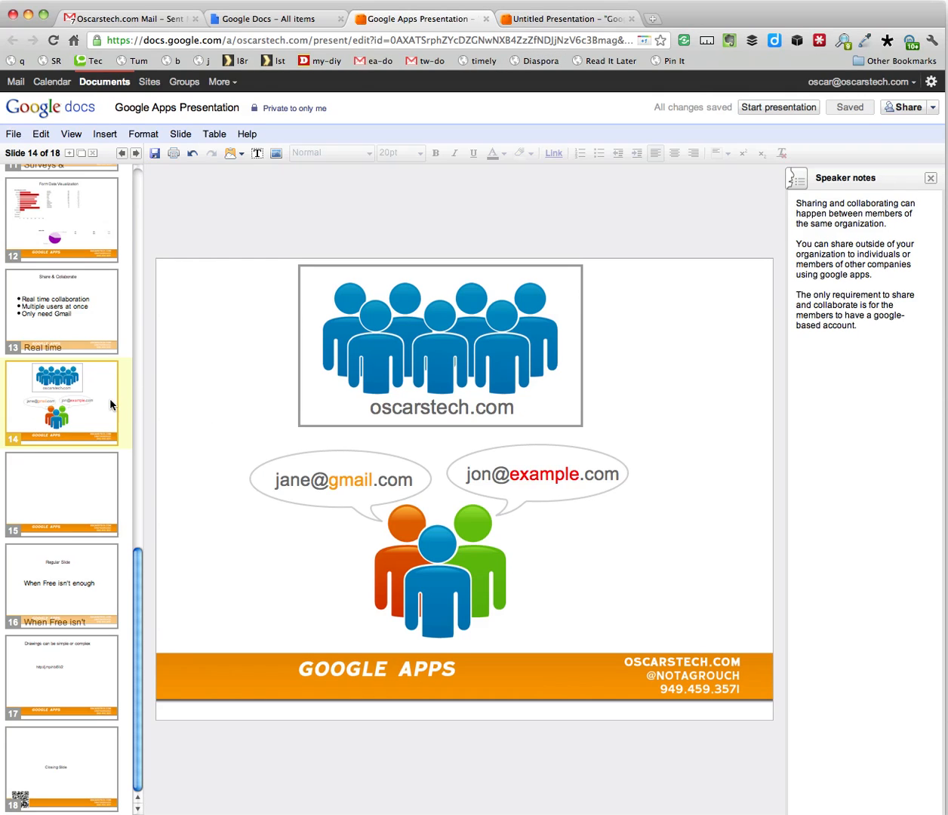
right_click(61, 404)
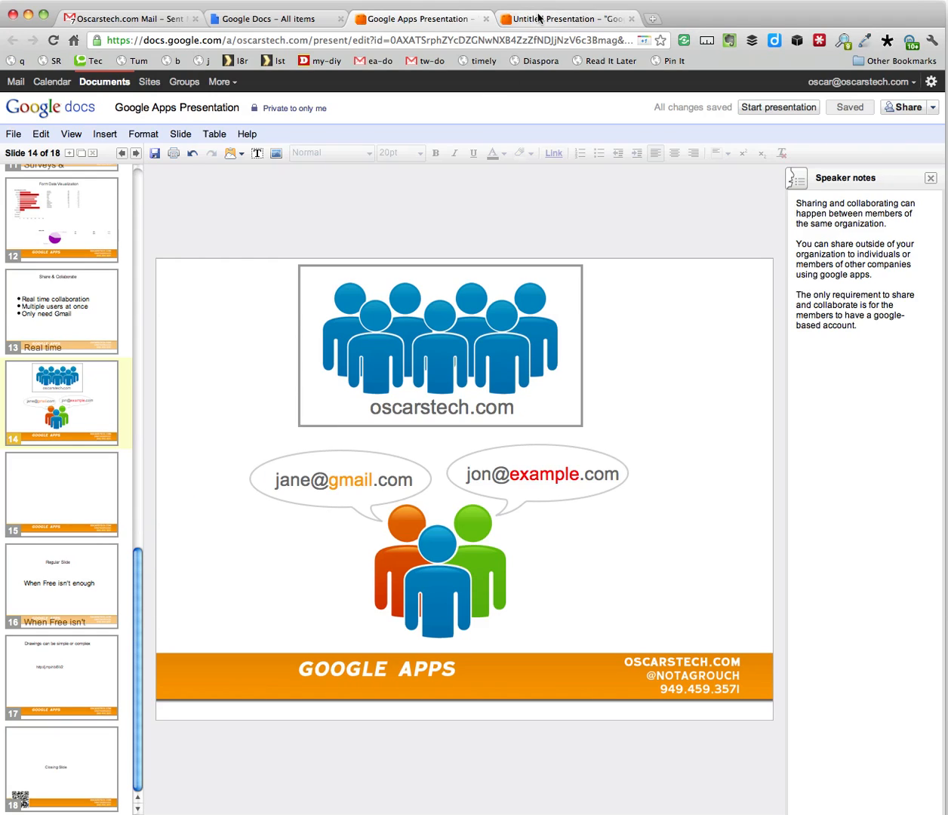
Paste the copied slide into Untitled Presentation as slide 2 and save
click(564, 18)
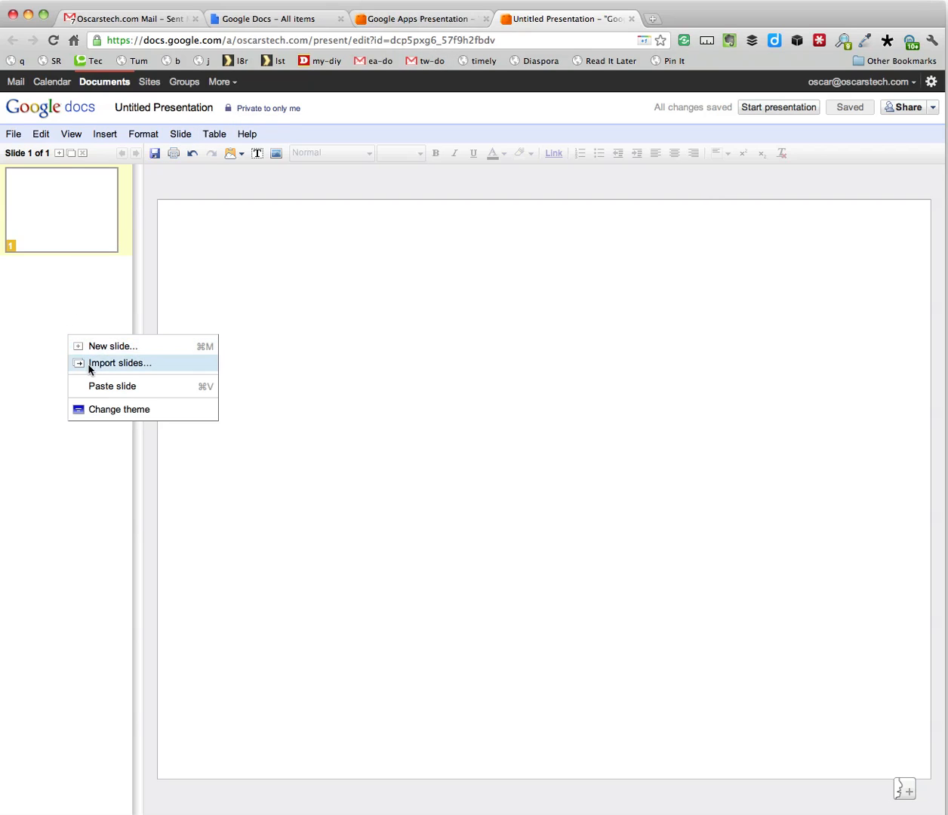
click(111, 385)
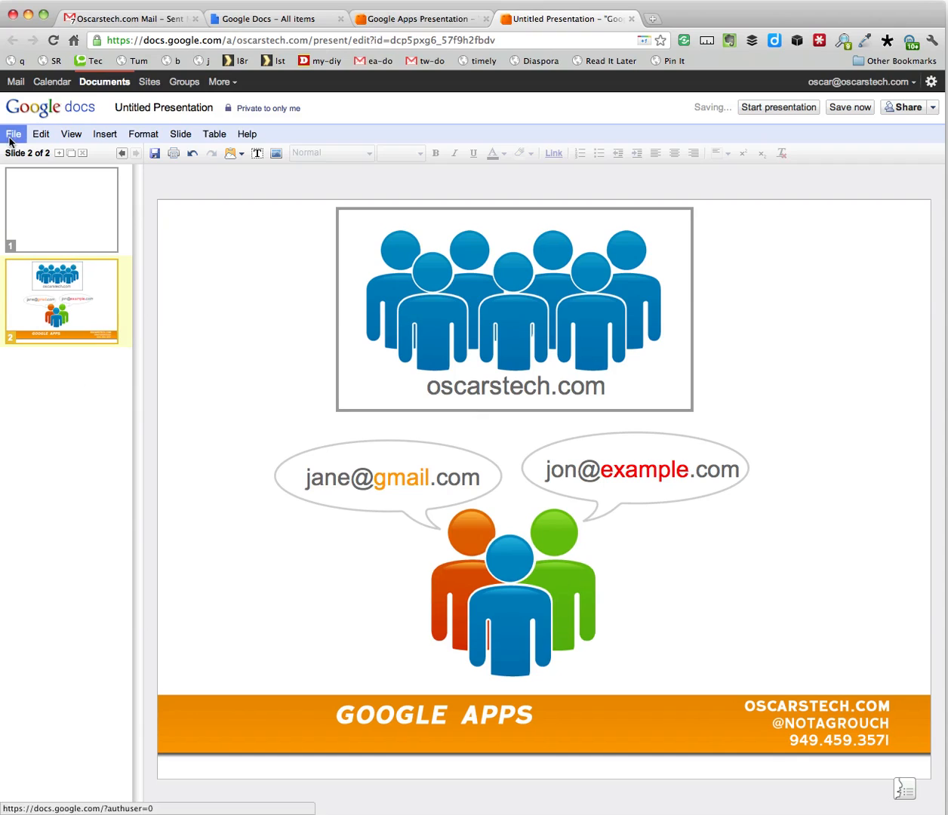
click(13, 133)
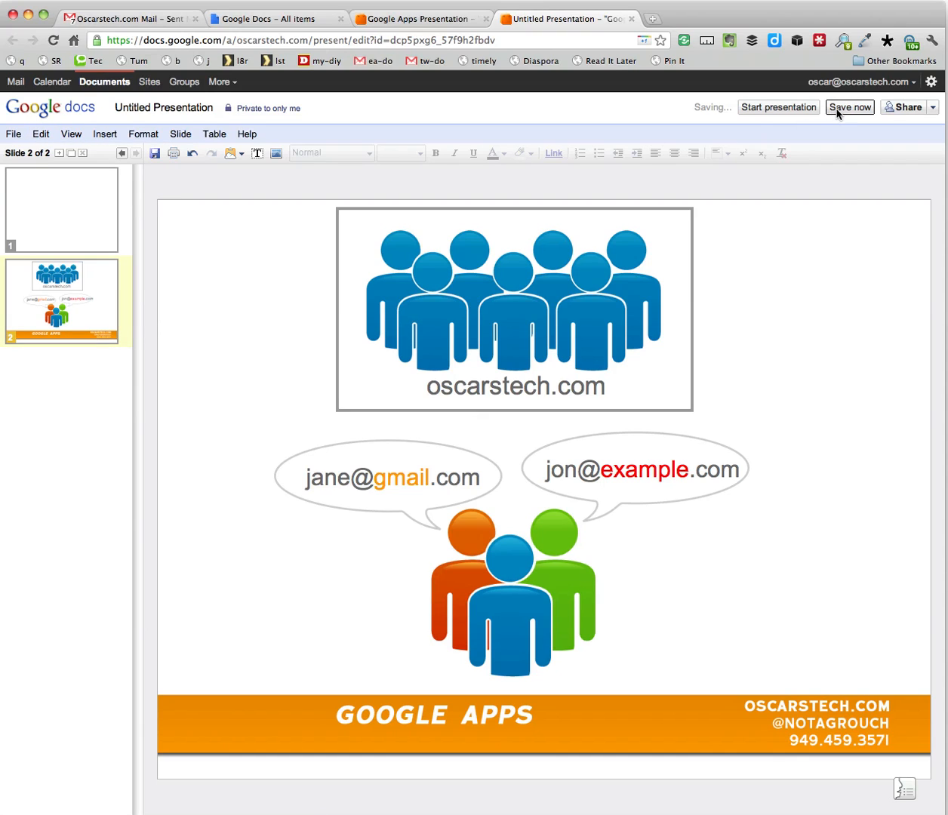
mouse_move(572, 125)
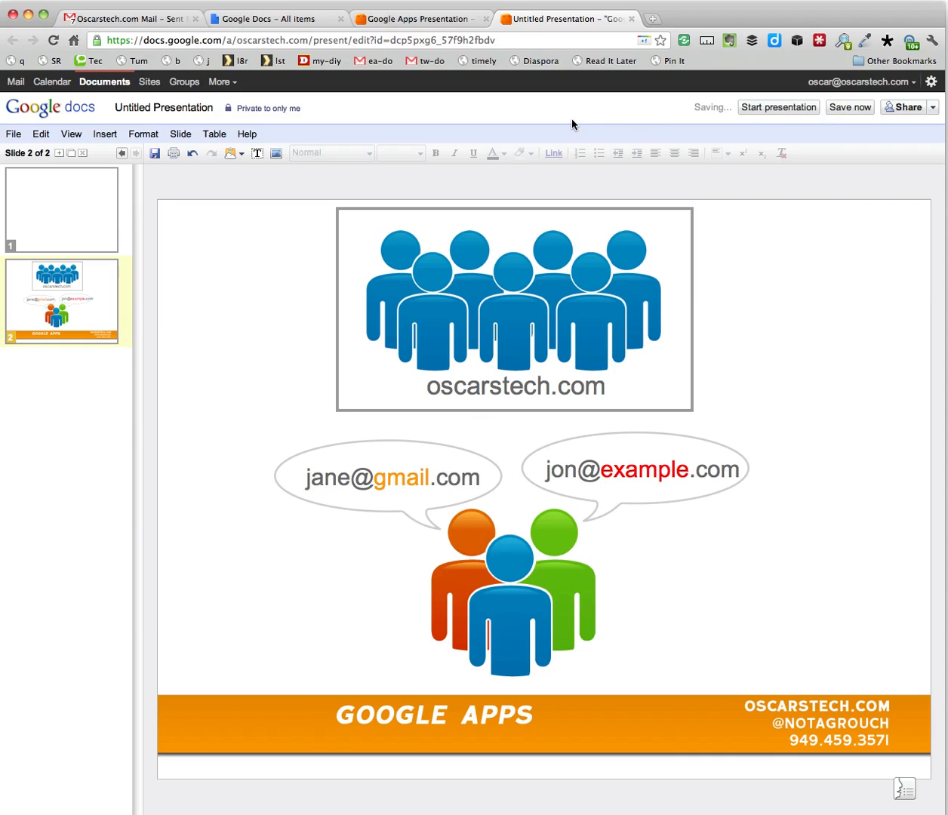
mouse_move(335, 240)
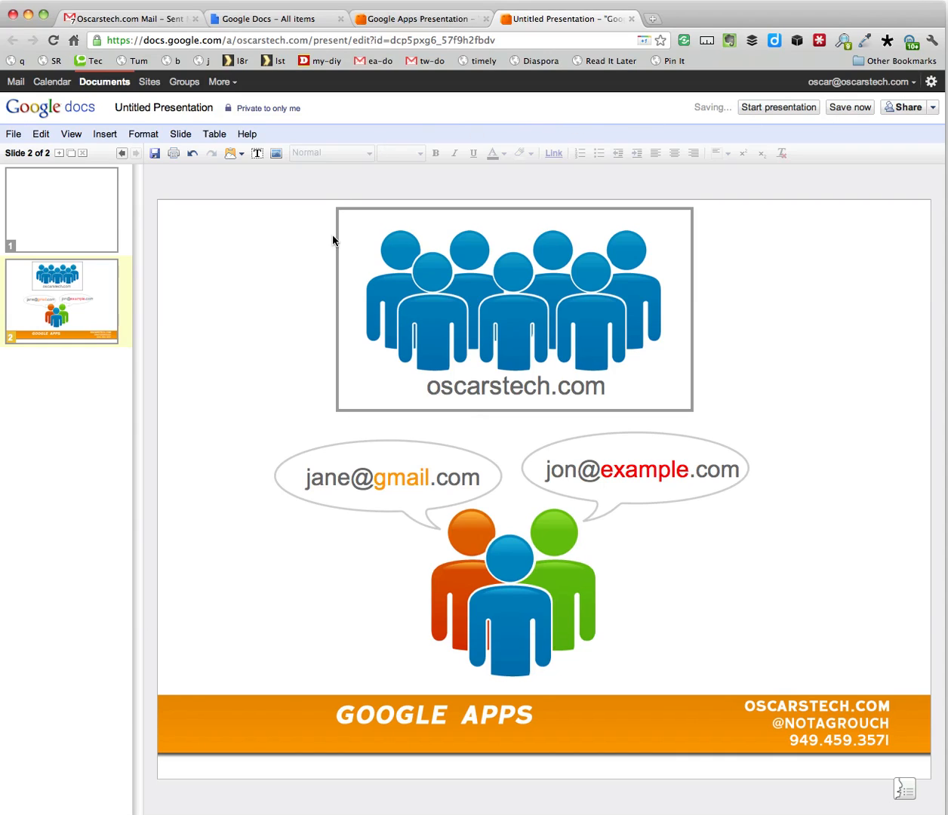